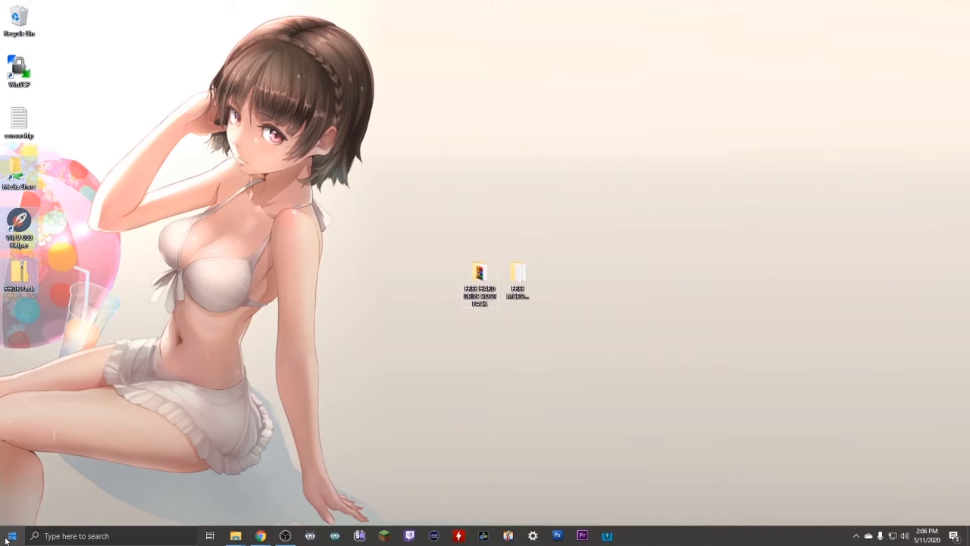
pyautogui.moveTo(275, 469)
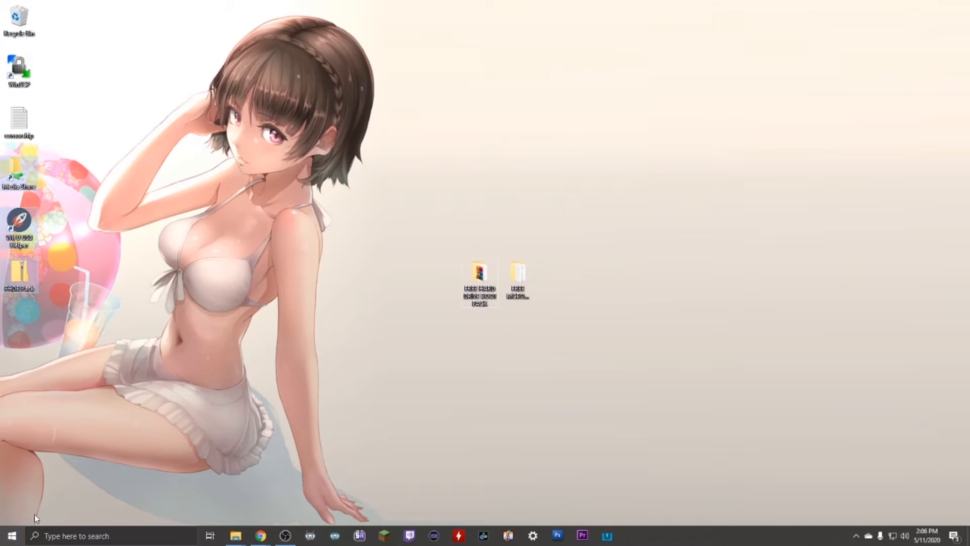
pyautogui.moveTo(276, 467)
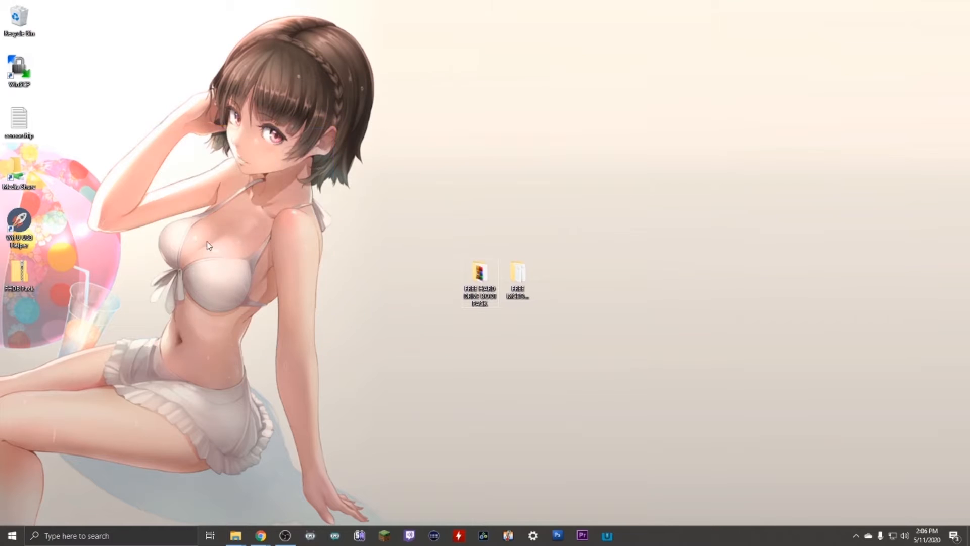
pyautogui.moveTo(127, 499)
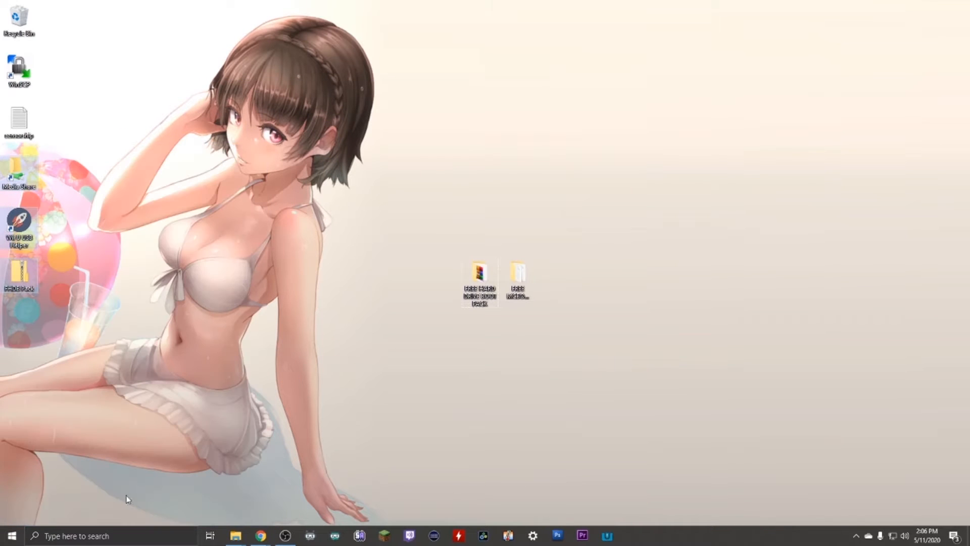
pyautogui.moveTo(339, 405)
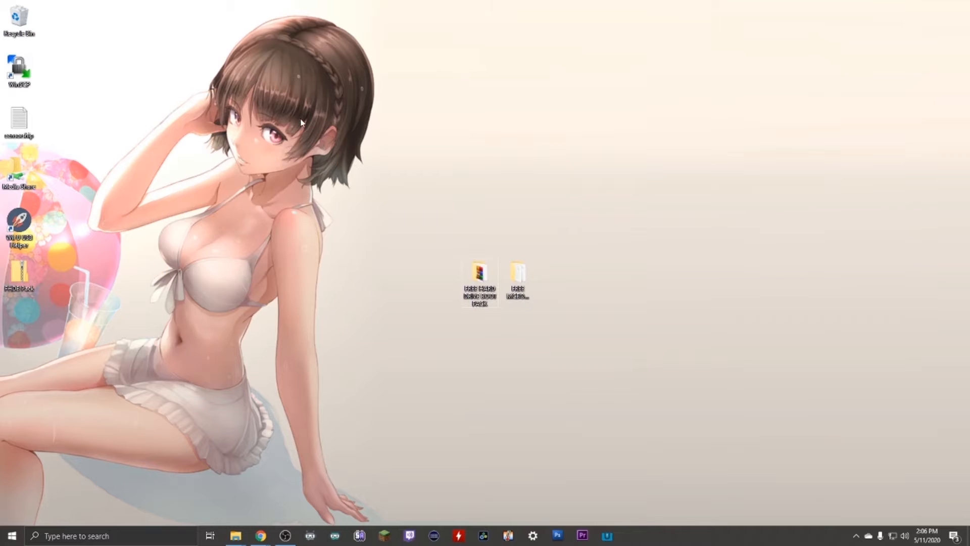
pyautogui.moveTo(198, 497)
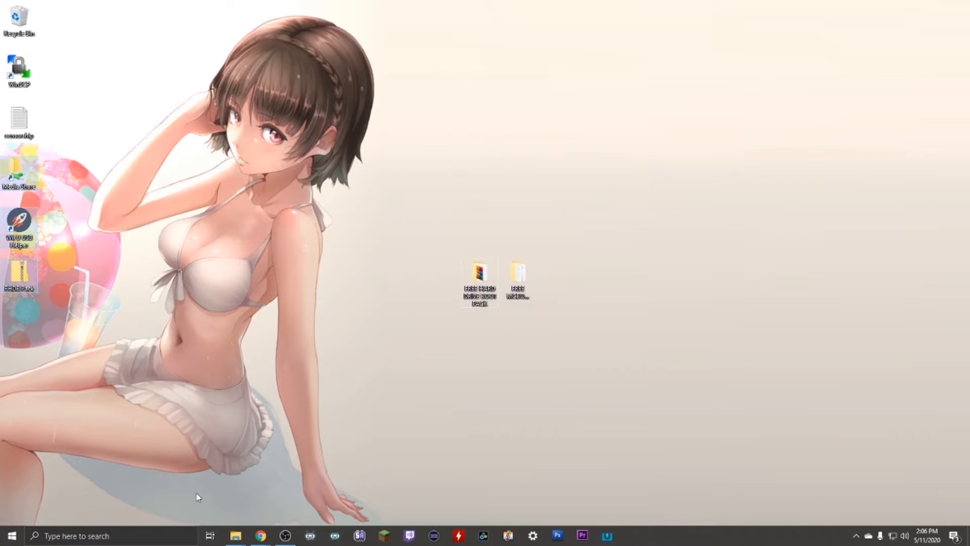
pyautogui.moveTo(350, 361)
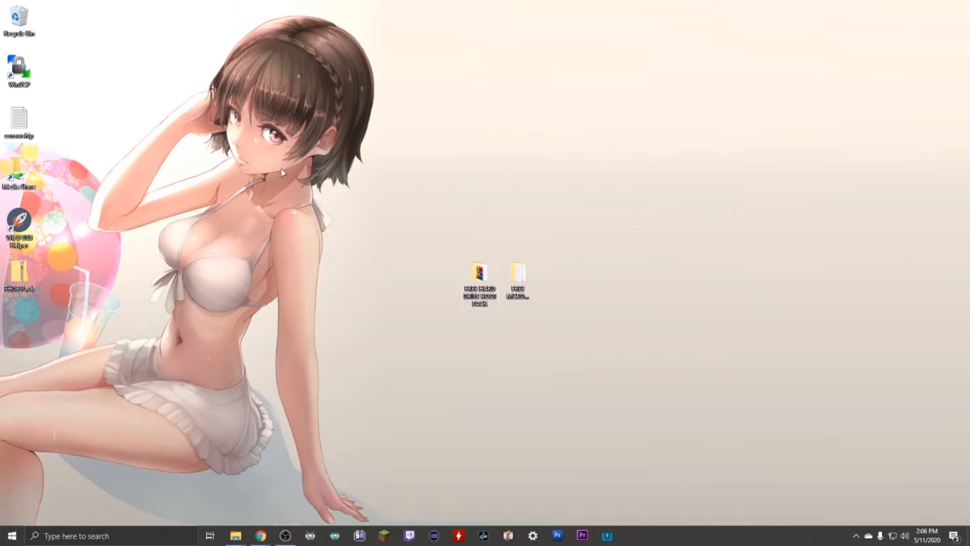
pyautogui.moveTo(270, 220)
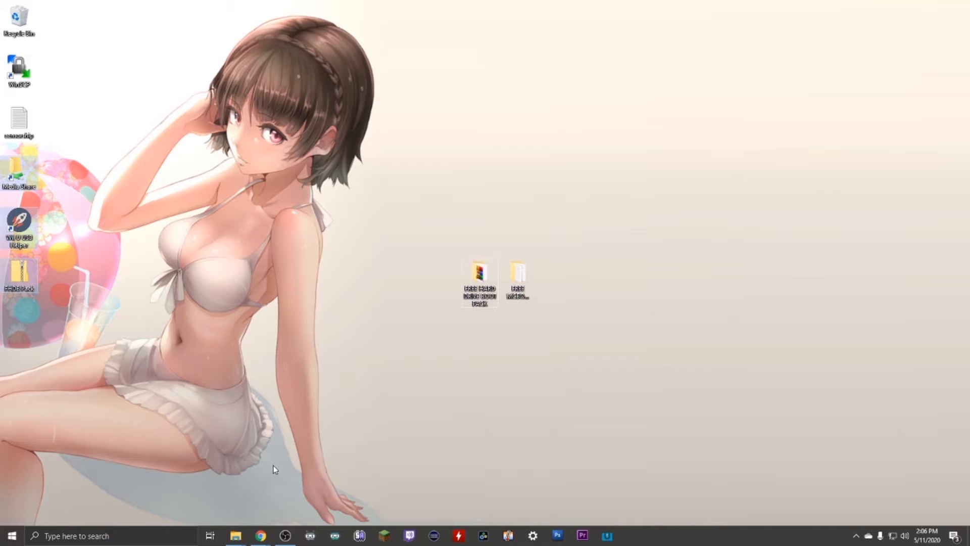
pyautogui.moveTo(356, 181)
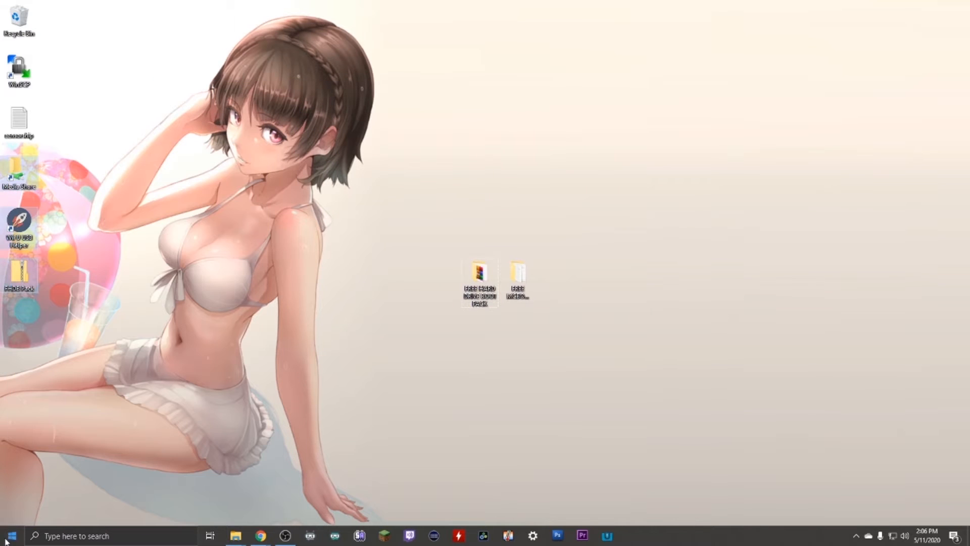
pyautogui.moveTo(275, 468)
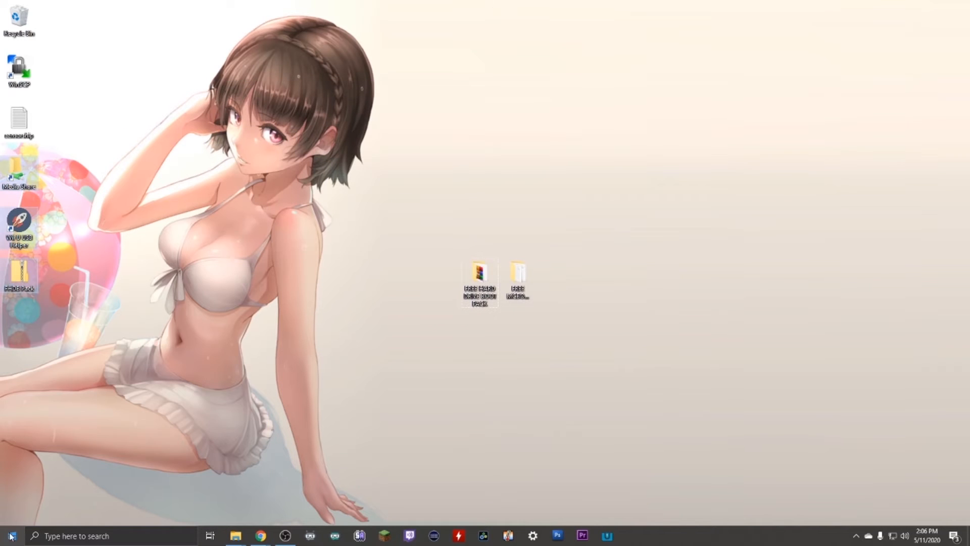
pyautogui.moveTo(275, 468)
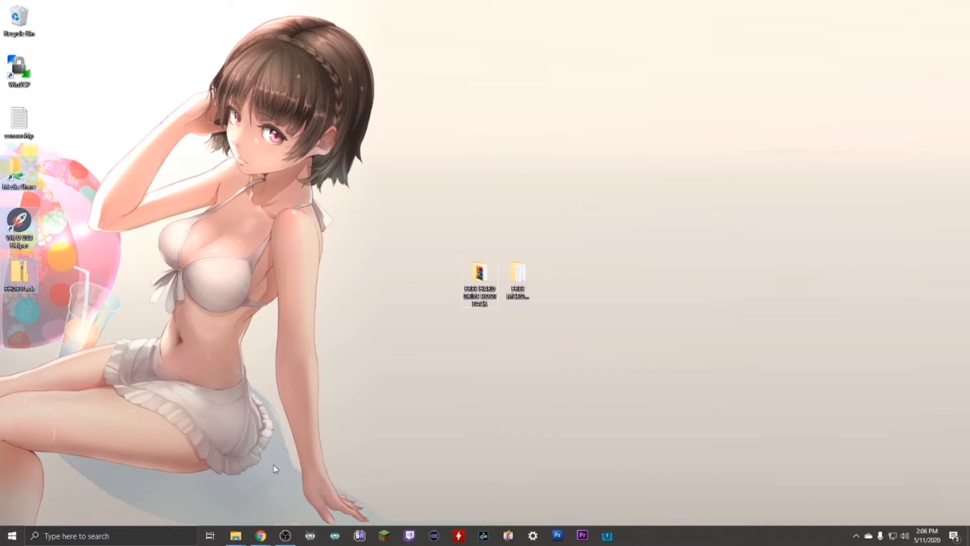
# Run WinHIIP as administrator from FREE HARD DRIVE BOOT SETUP > WinHIIP_V1.7.6
pyautogui.doubleClick(479, 273)
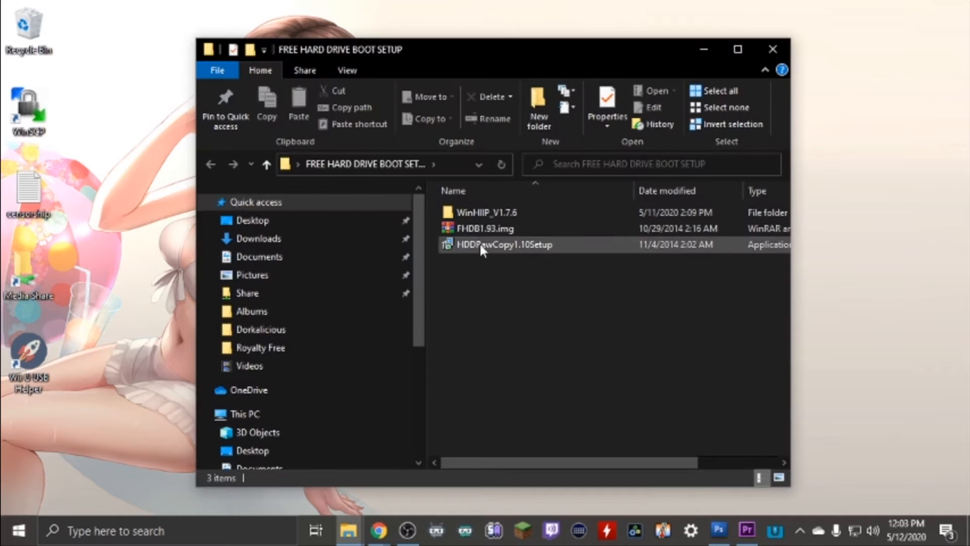
pyautogui.moveTo(517, 218)
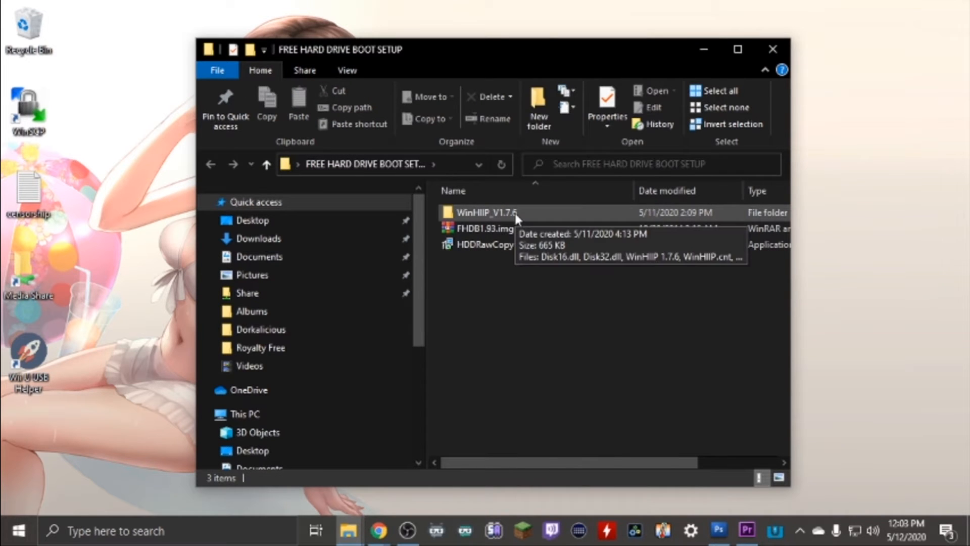
pyautogui.doubleClick(486, 212)
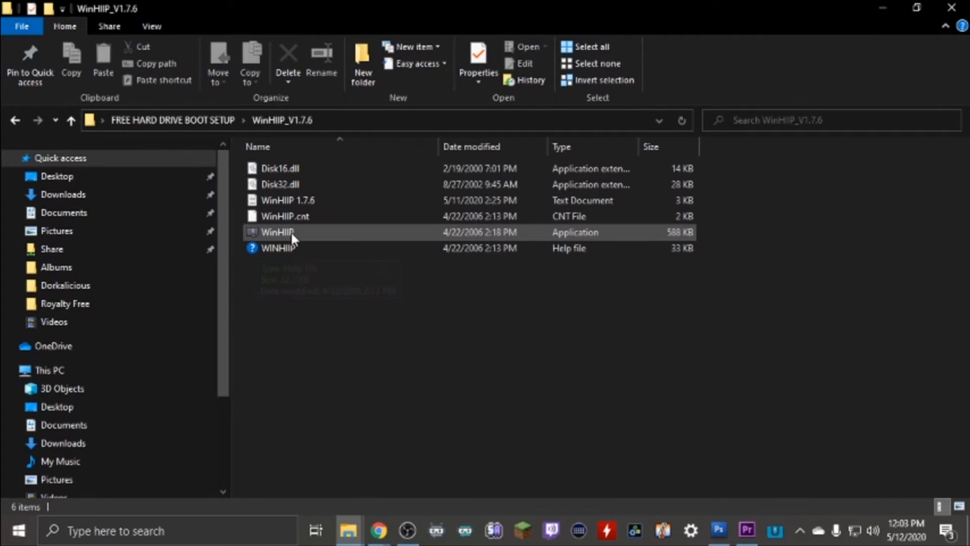
pyautogui.rightClick(277, 232)
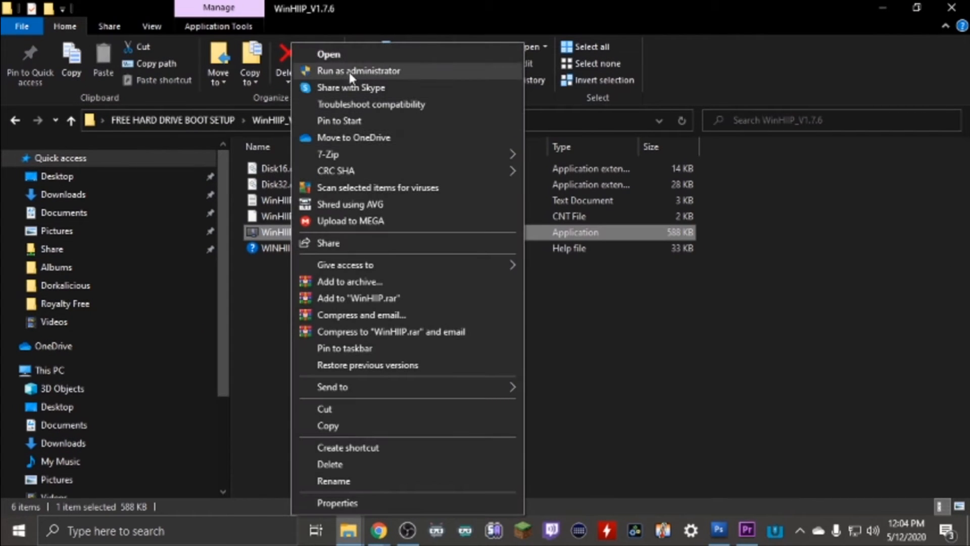
pyautogui.click(358, 71)
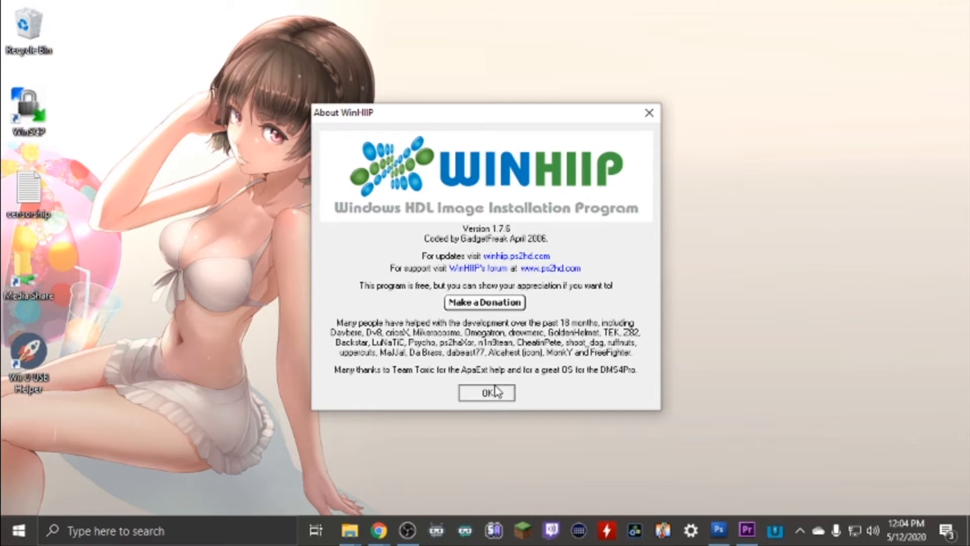
# Select Drive 4, the 74.56 GB PS2 drive, and choose Add Image(s) > Image File(s)
pyautogui.click(486, 391)
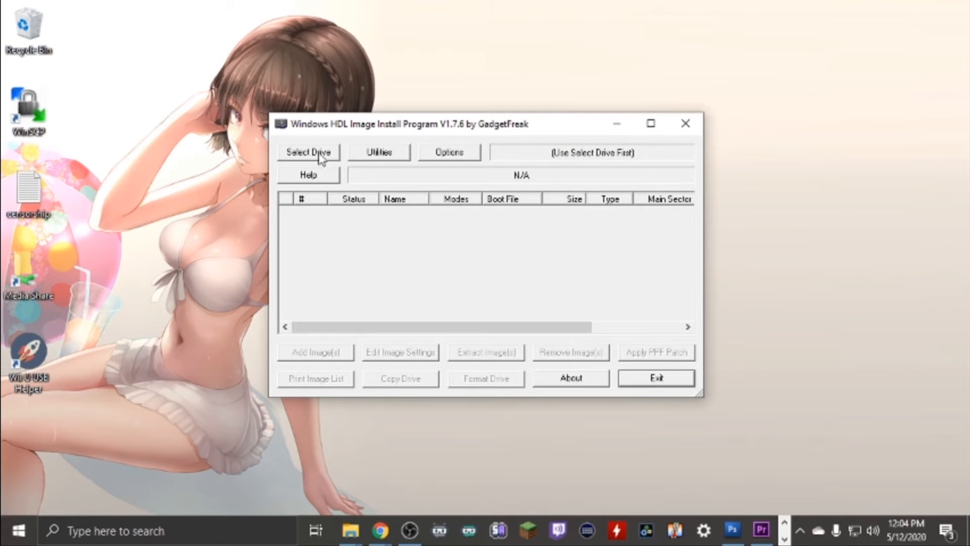
pyautogui.click(308, 152)
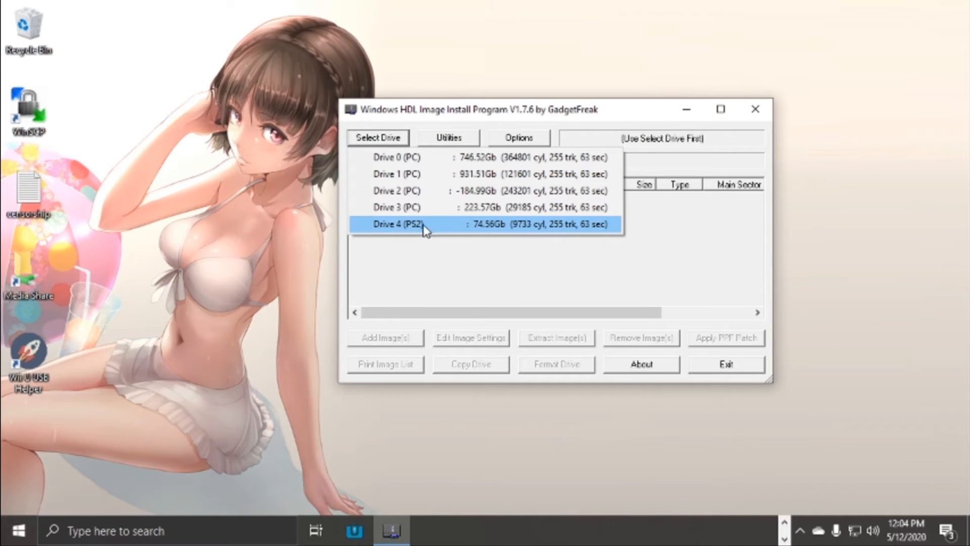
pyautogui.moveTo(518, 231)
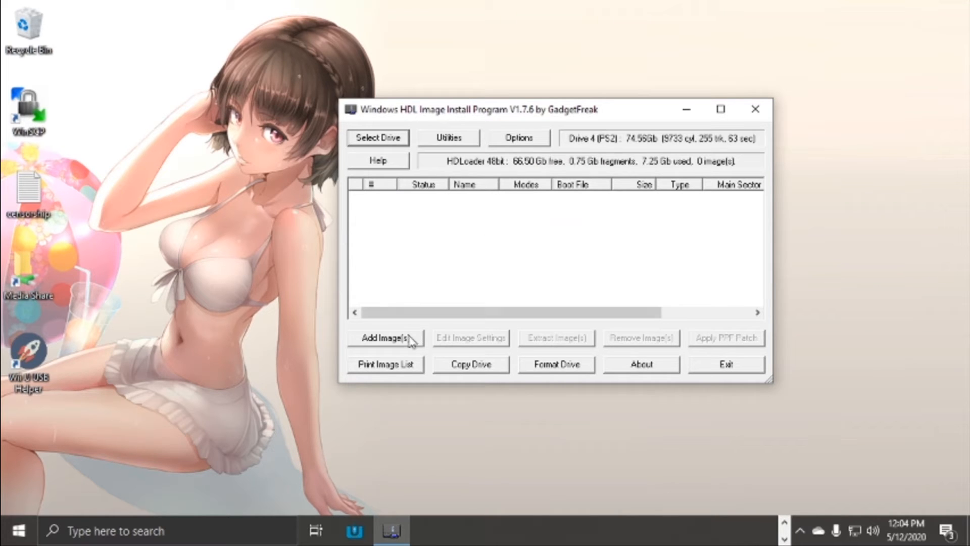
pyautogui.click(385, 338)
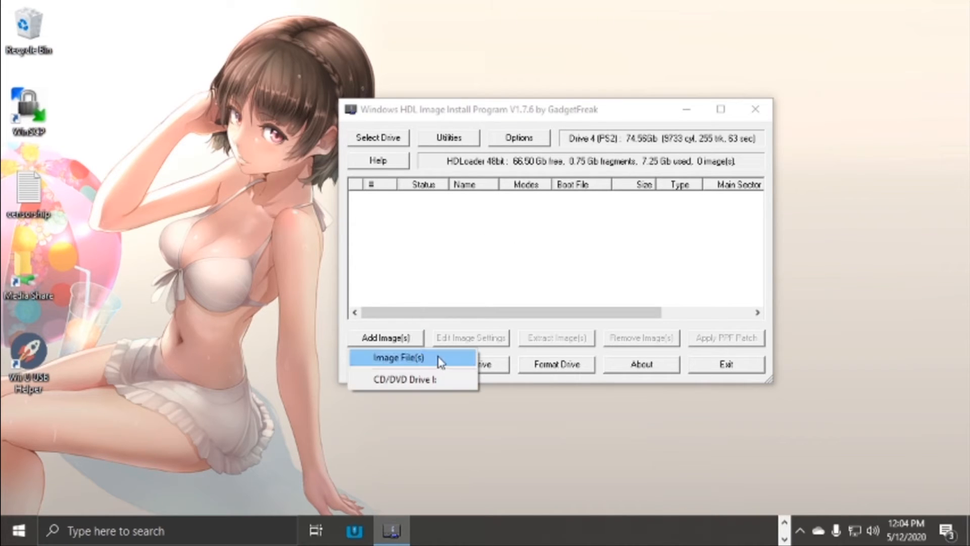
pyautogui.moveTo(449, 360)
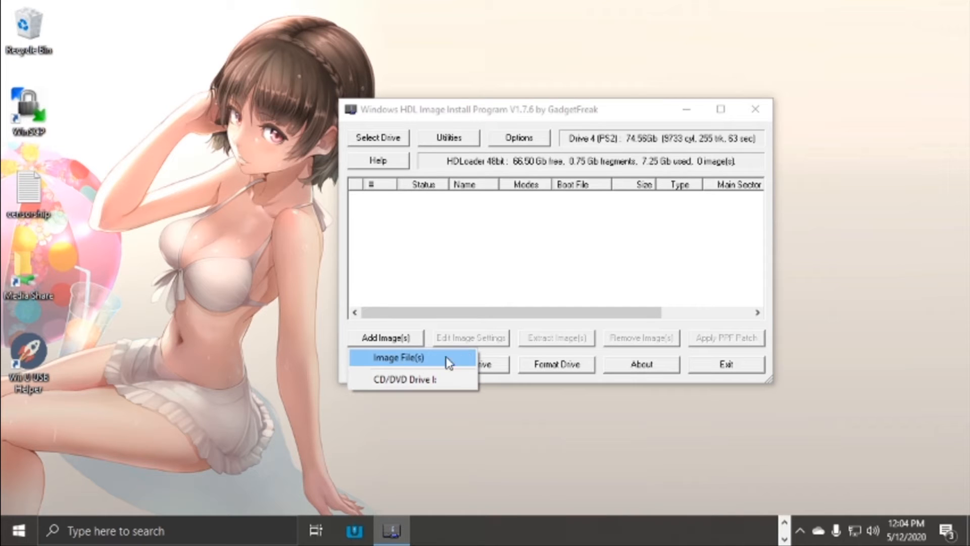
pyautogui.click(398, 357)
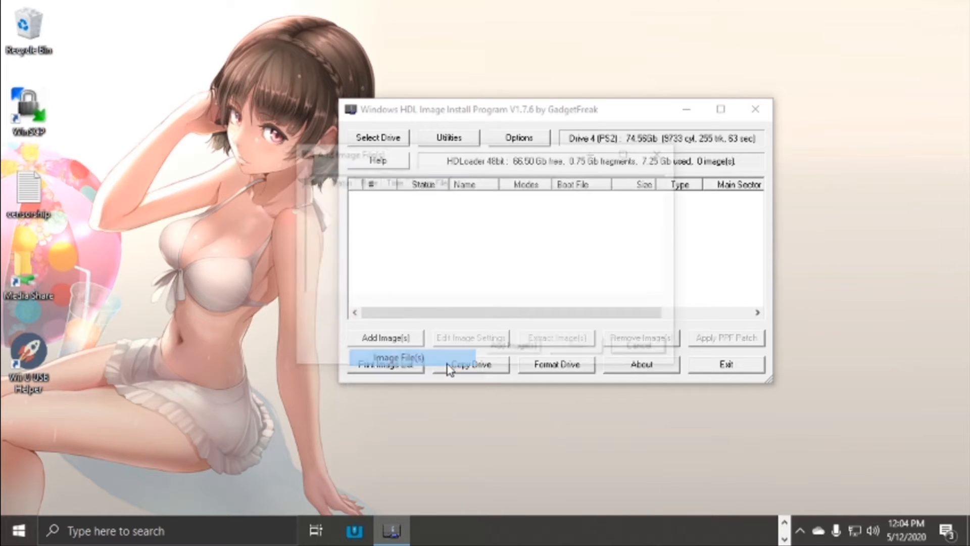
# Browse to D: > Retro Games > Playstation 2 > PS2SMB > DVD for the game ISOs
pyautogui.click(386, 338)
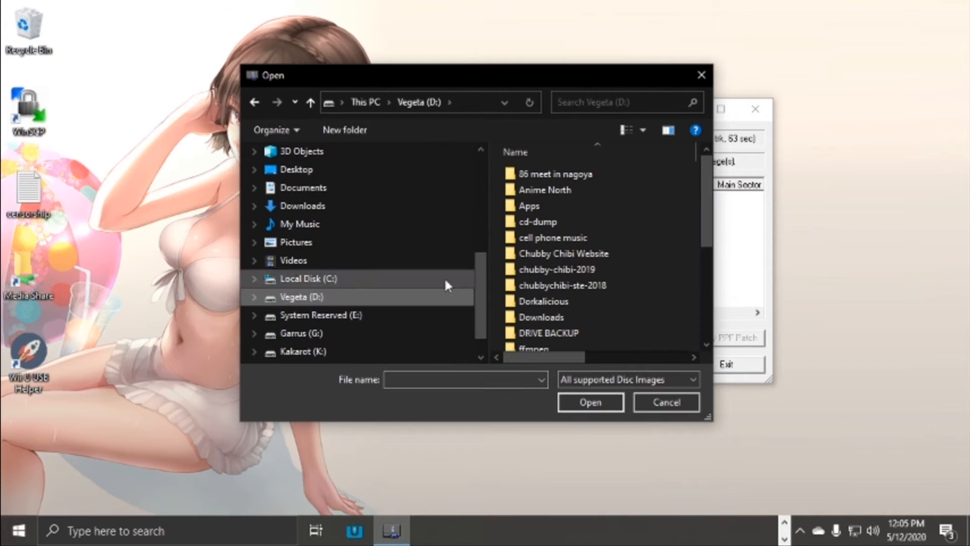
pyautogui.scroll(-3)
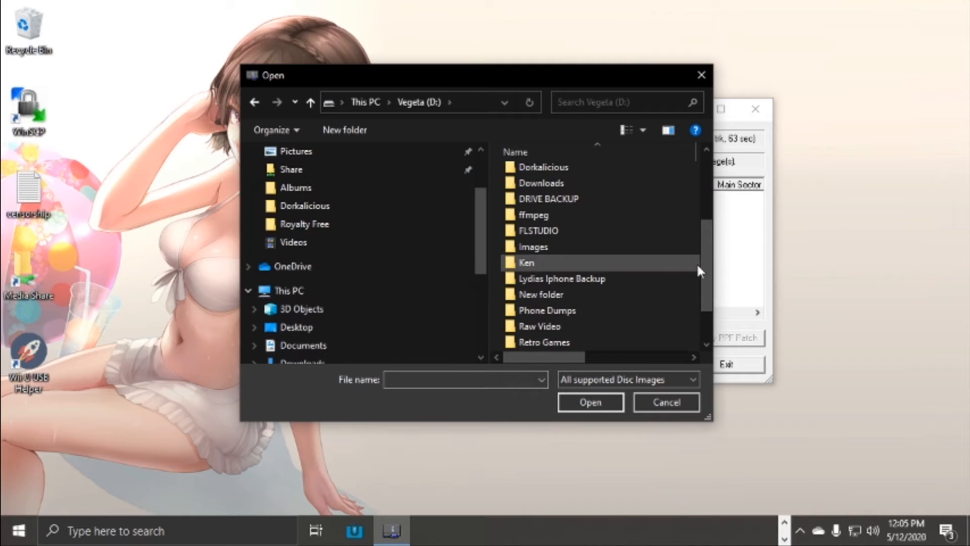
pyautogui.doubleClick(543, 342)
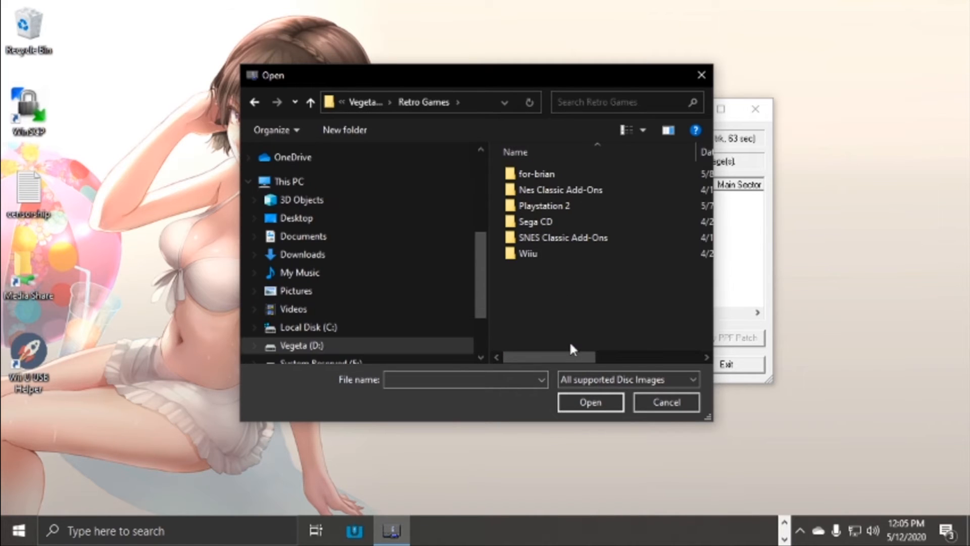
pyautogui.doubleClick(544, 205)
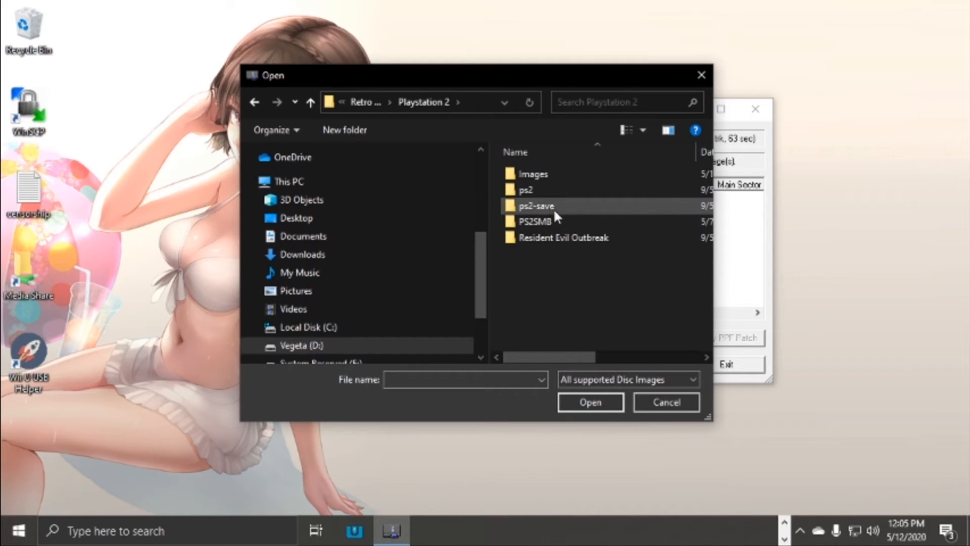
pyautogui.doubleClick(537, 221)
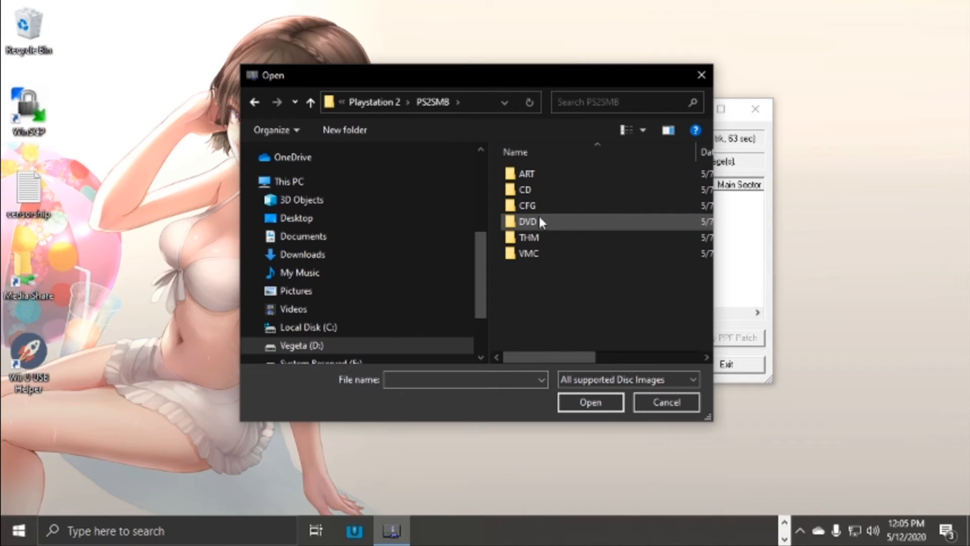
pyautogui.doubleClick(527, 221)
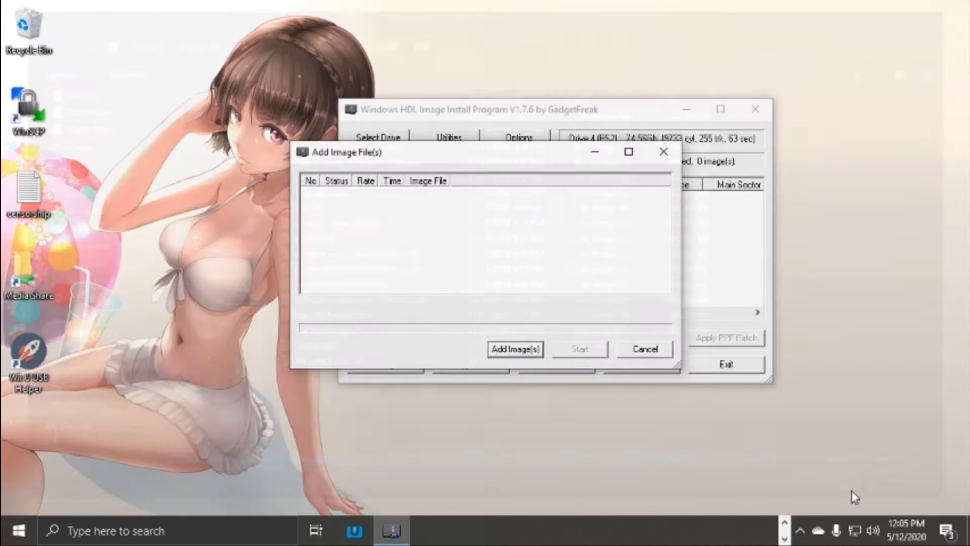
# Start installing the queued PS2 game images and wait for copying to finish
pyautogui.click(579, 349)
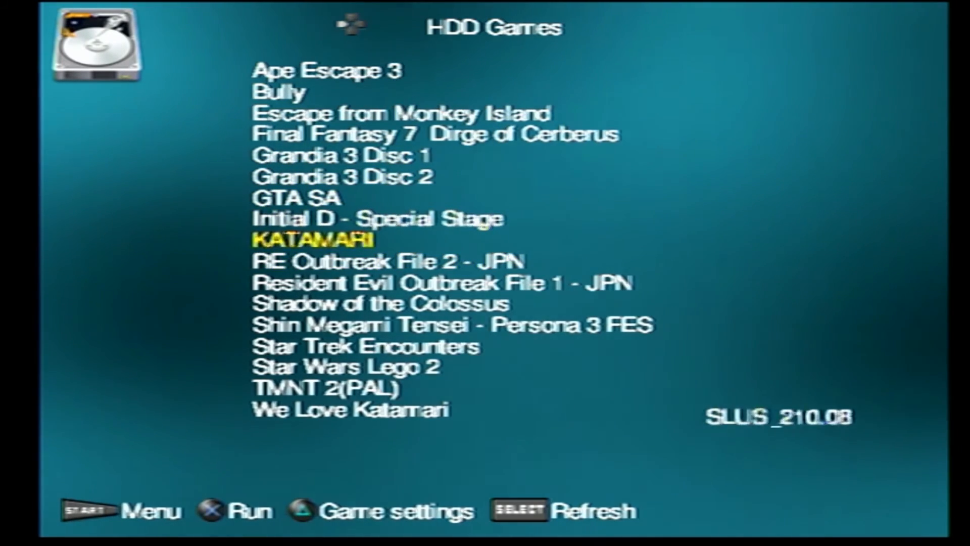
# Browse OPL's HDD Games list until RE Outbreak File 2 - JPN is highlighted
pyautogui.press('Up')
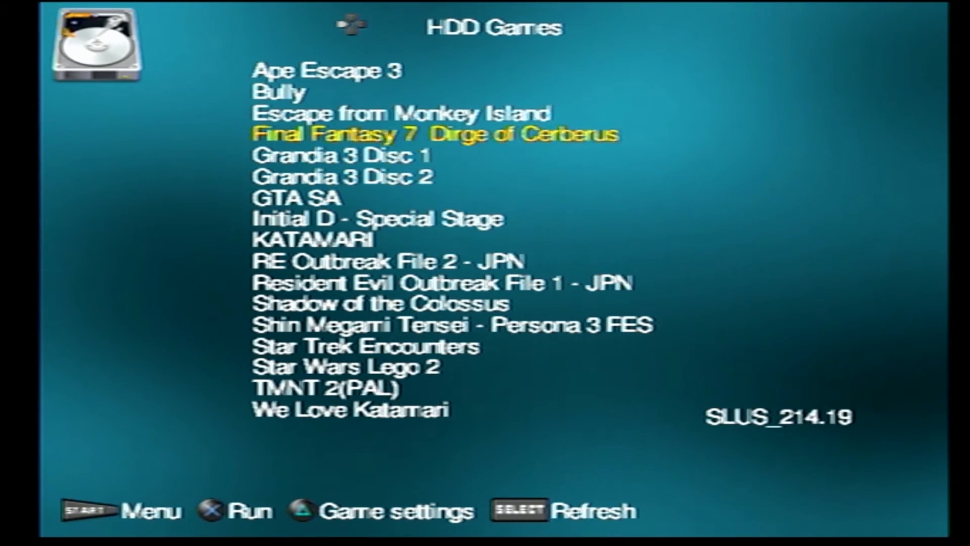
pyautogui.press('up')
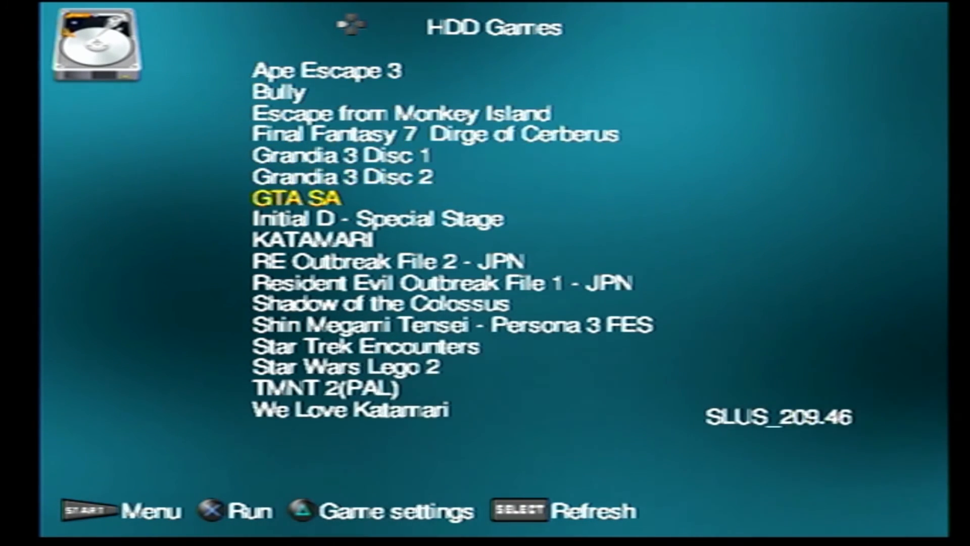
pyautogui.scroll(-3)
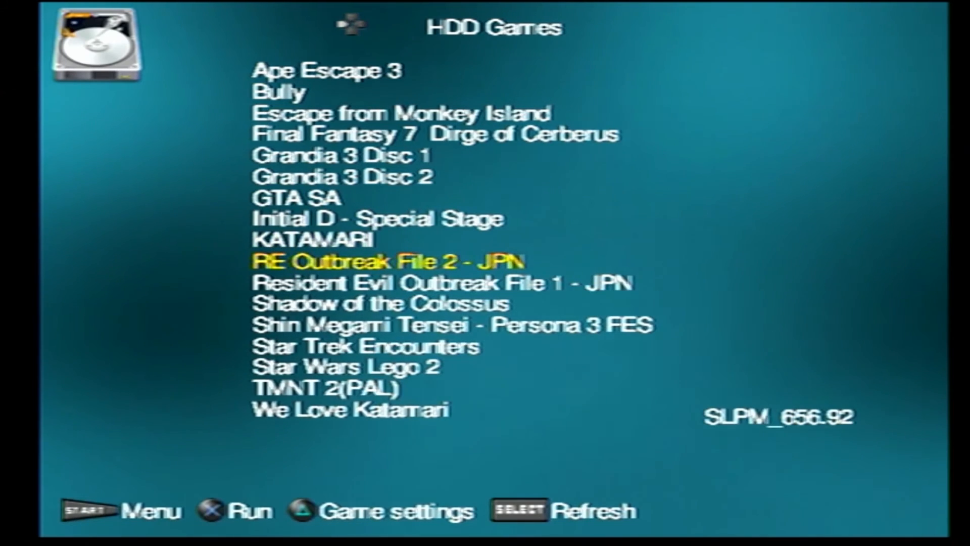